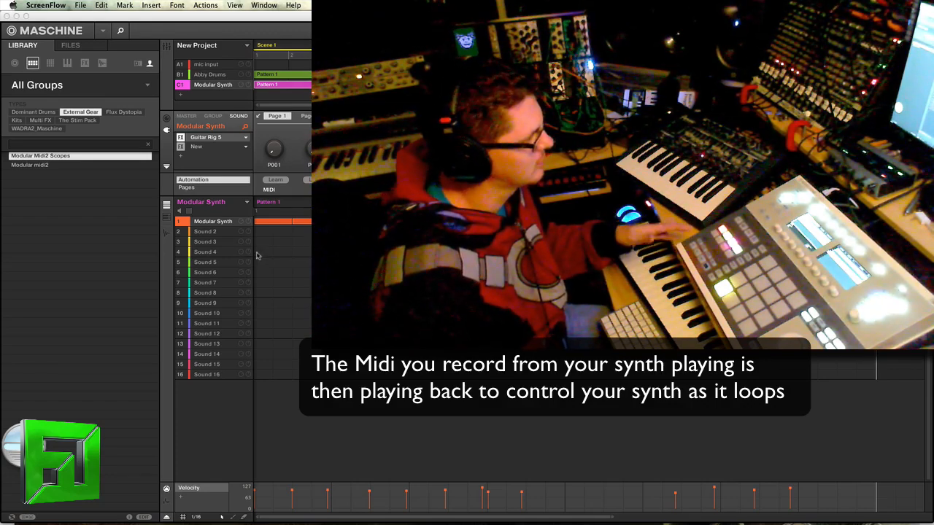
- Record a synced 4-bar sample from Ext. Stereo input 2 onto Sound 2 of the Modular Synth group
{"action": "left_click", "coordinate": [204, 231]}
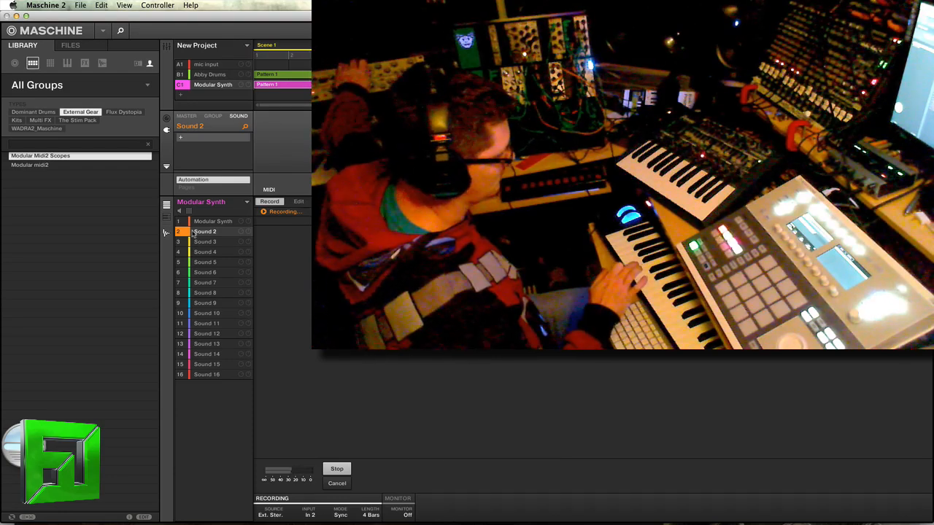
{"action": "left_click", "coordinate": [335, 469]}
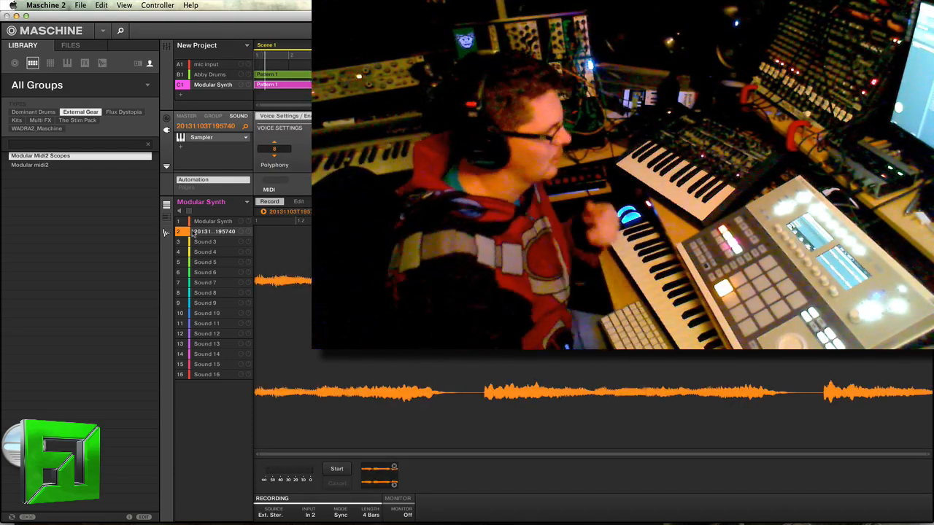